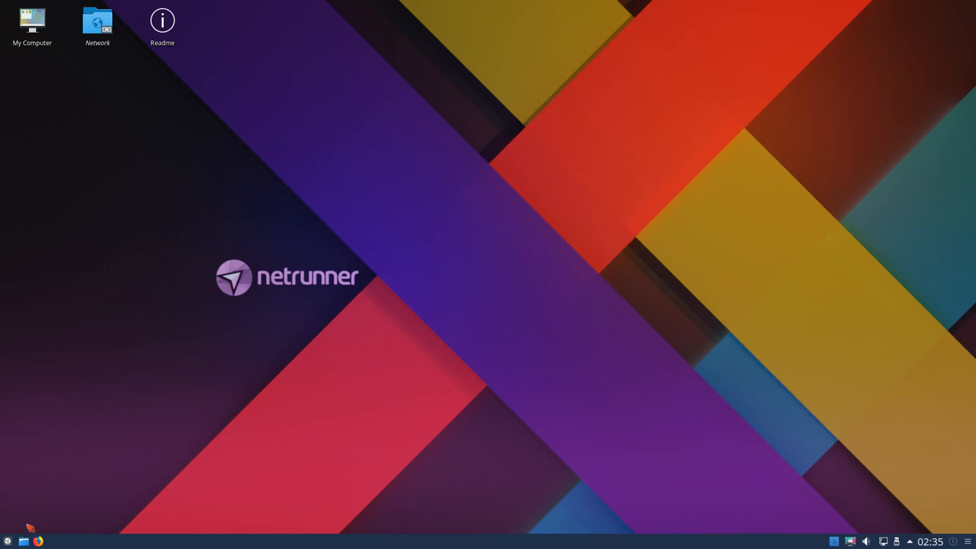
Step: Launch System Settings from the application launcher and go to the Activities page listing Standard
click(6, 540)
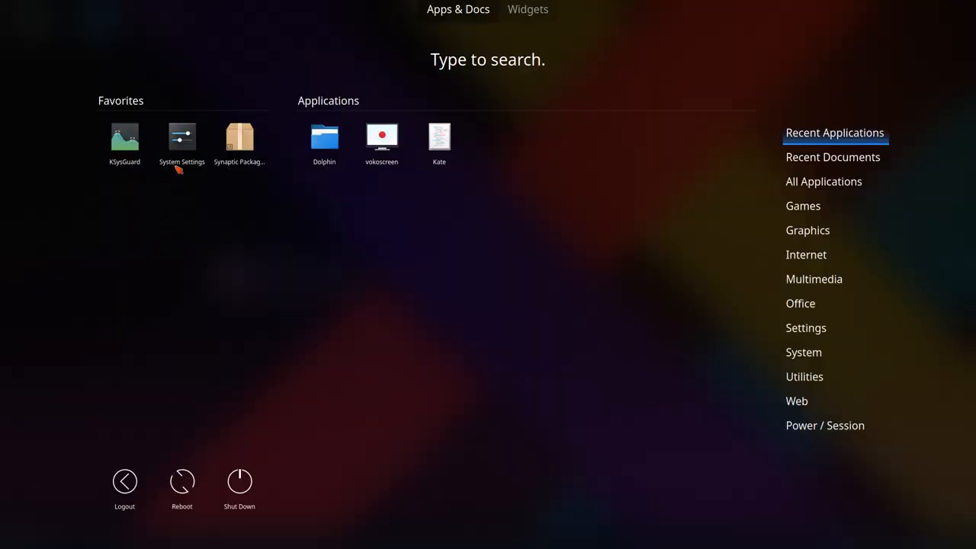
click(181, 136)
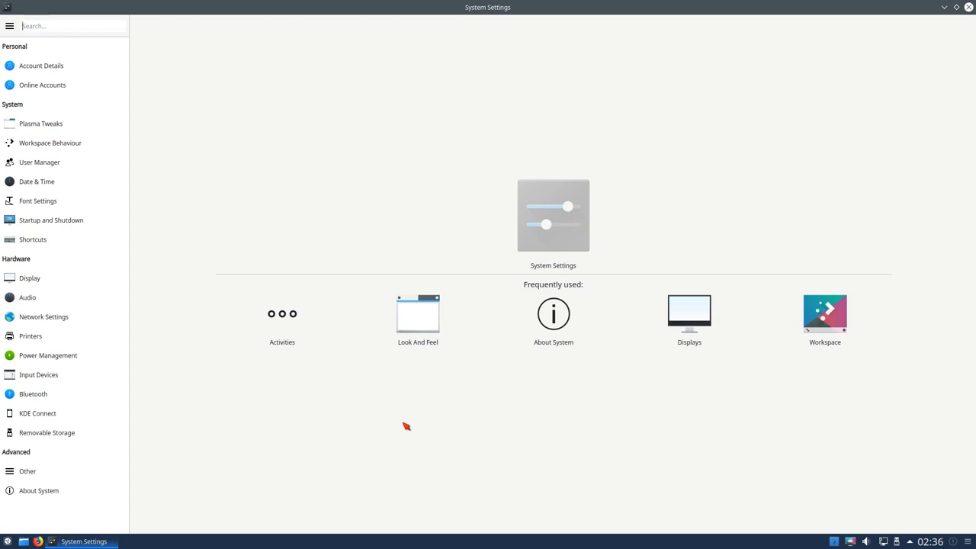
mouse_move(294, 338)
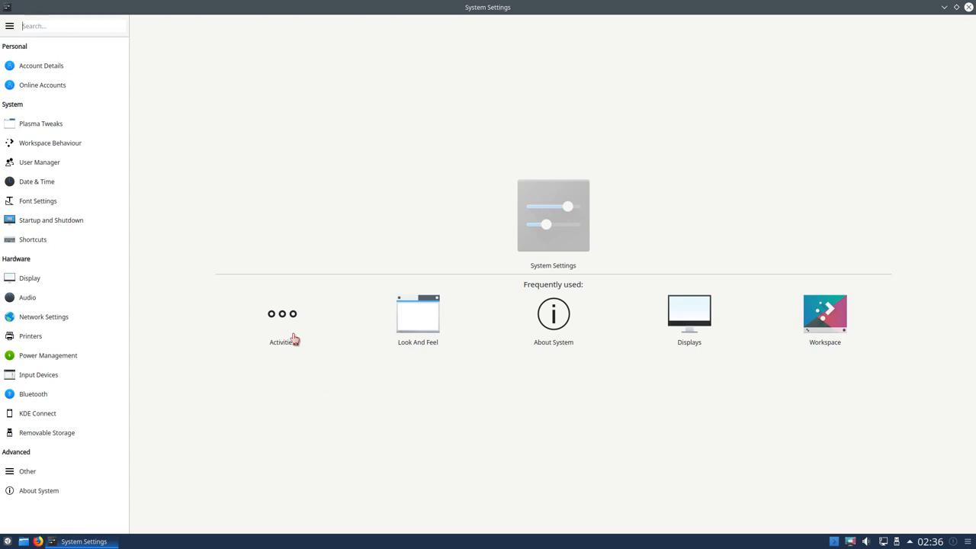
mouse_move(284, 324)
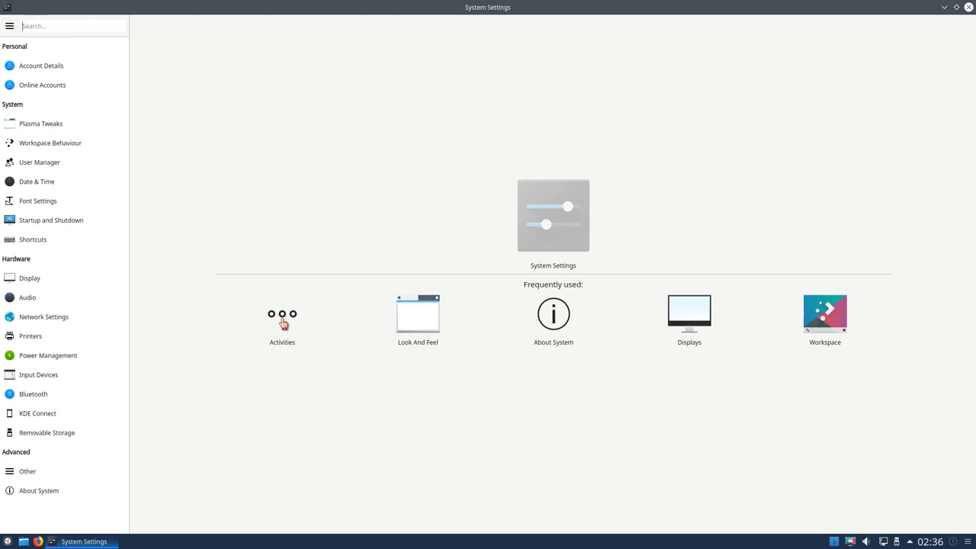
mouse_move(287, 320)
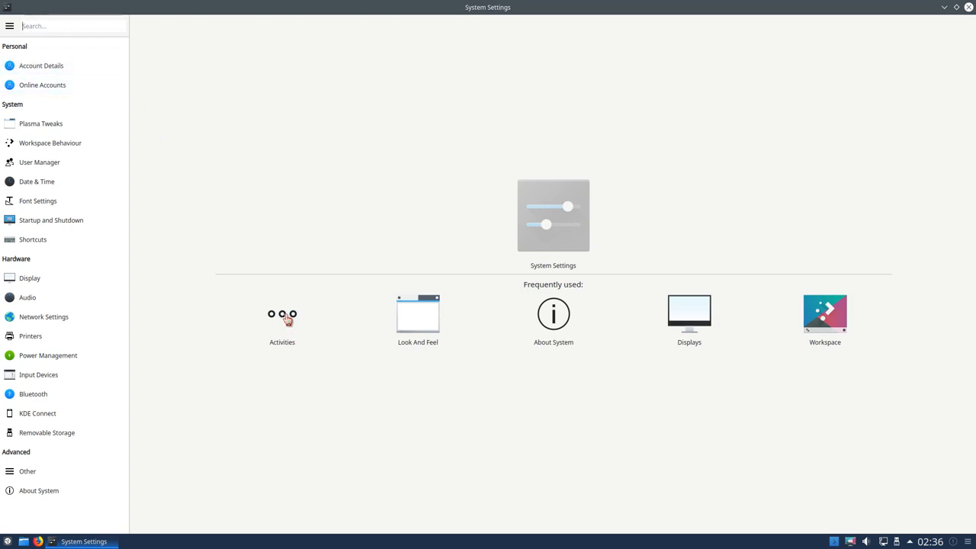
click(280, 315)
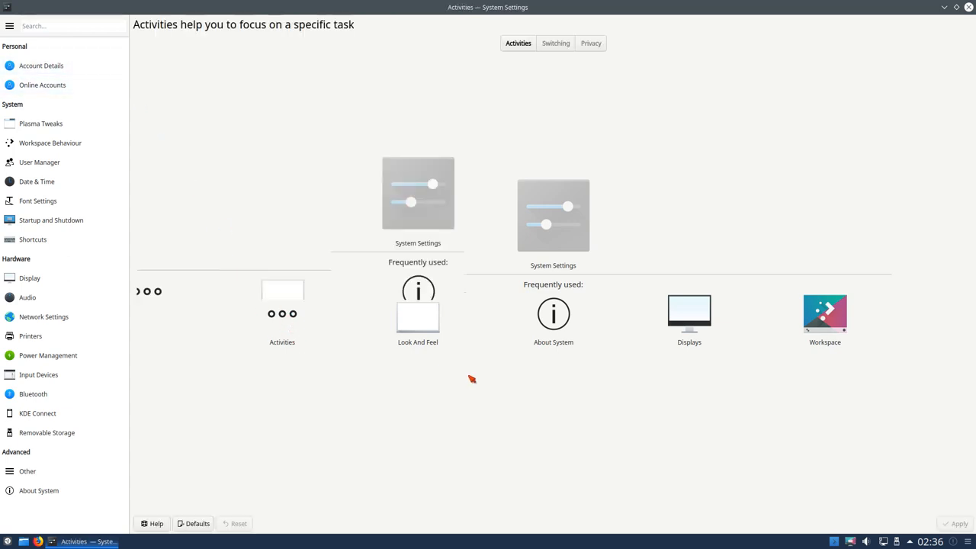
click(518, 43)
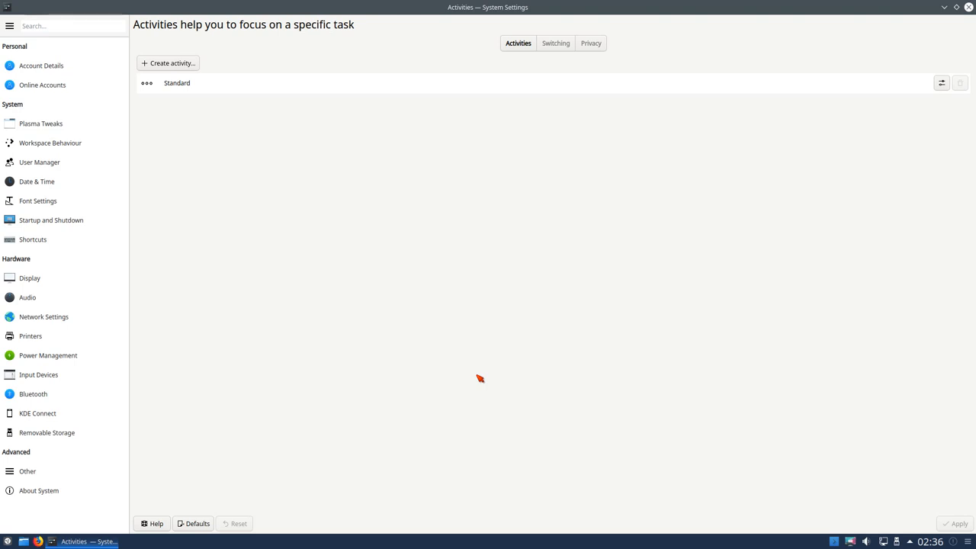
Step: Create a new activity named Standard2
click(168, 62)
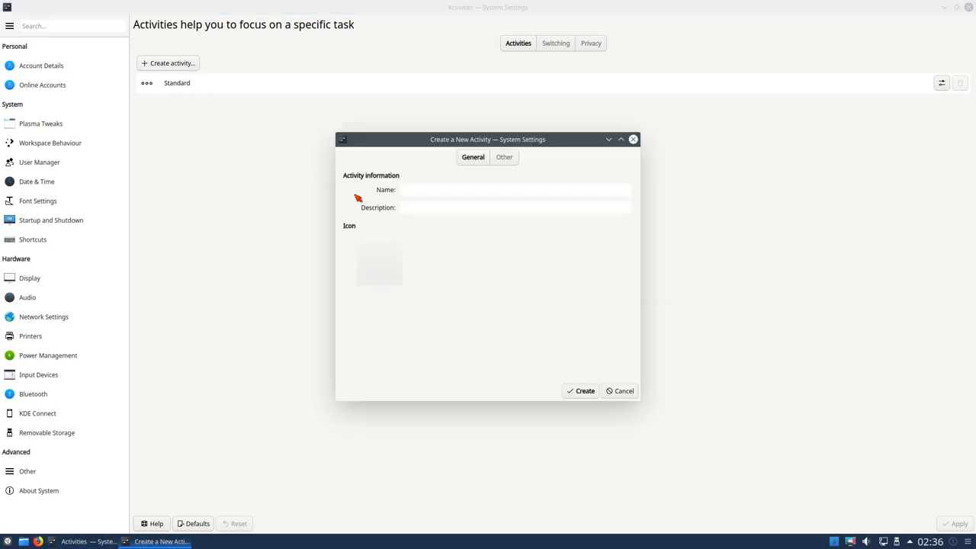
text(Standard)
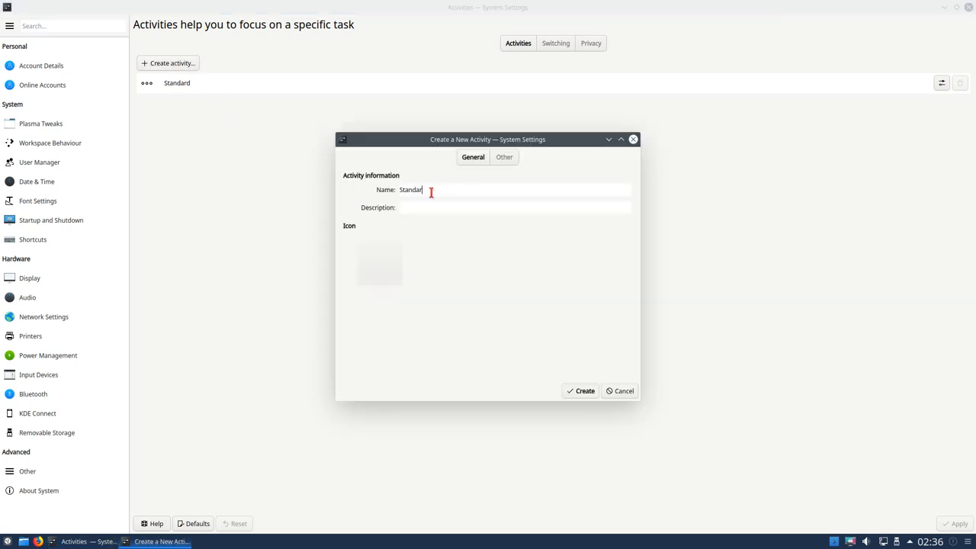
text(2)
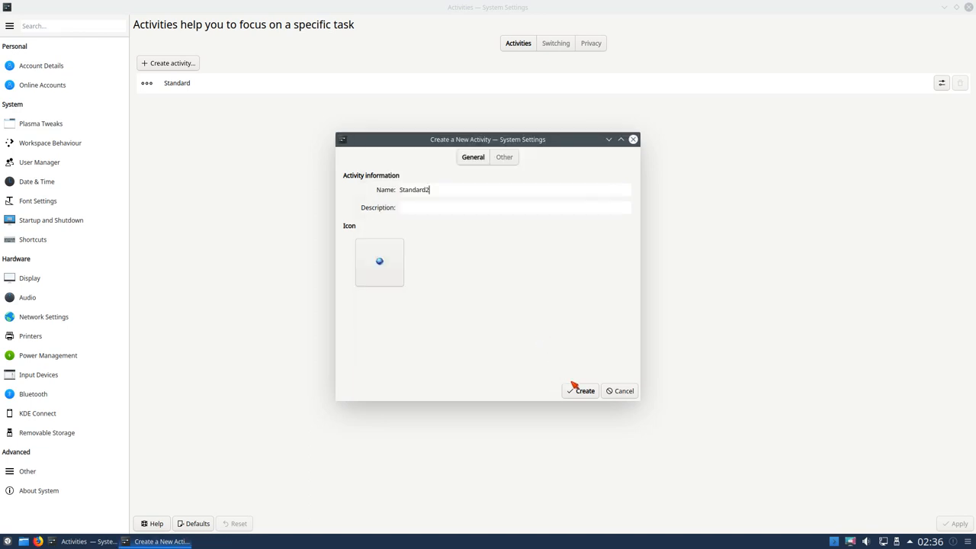
click(580, 391)
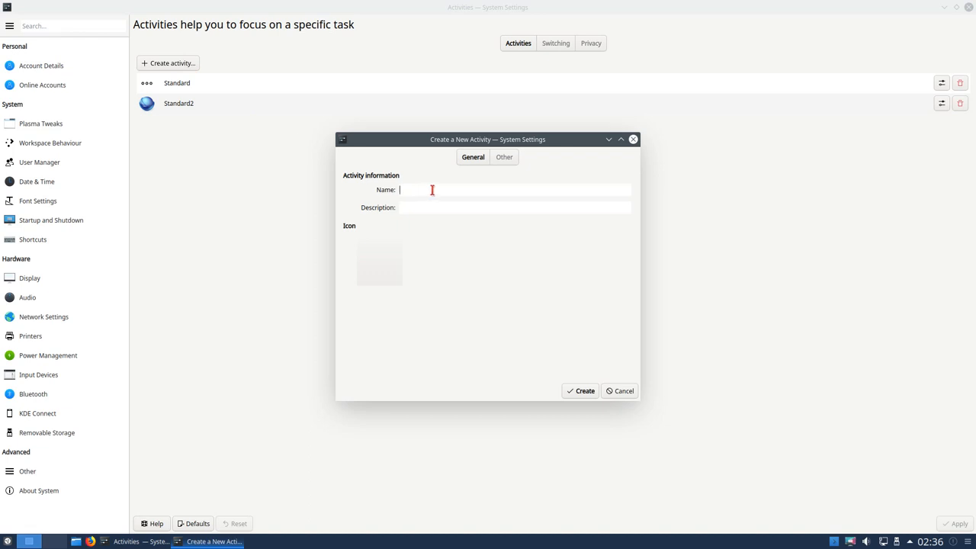
Step: Create another activity named Standard3
text(Standard3)
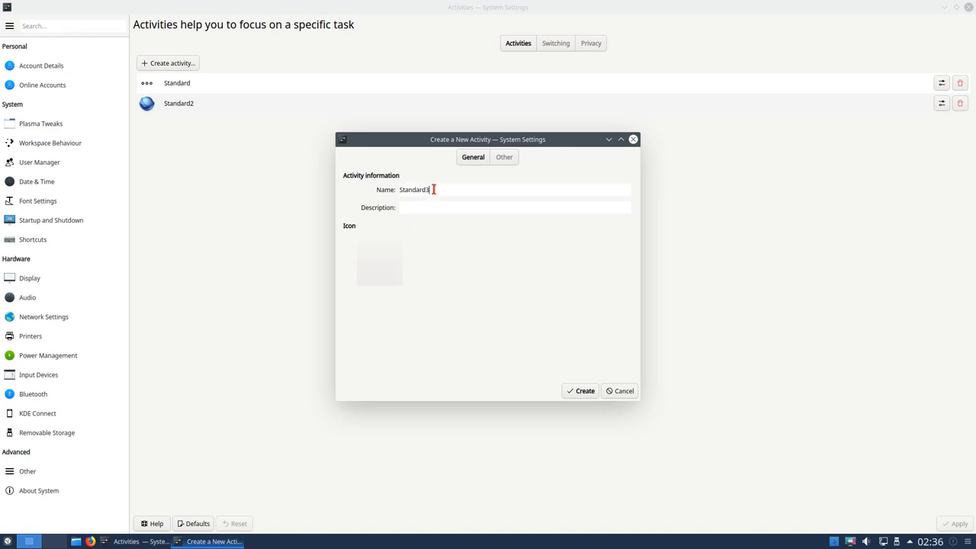
click(579, 391)
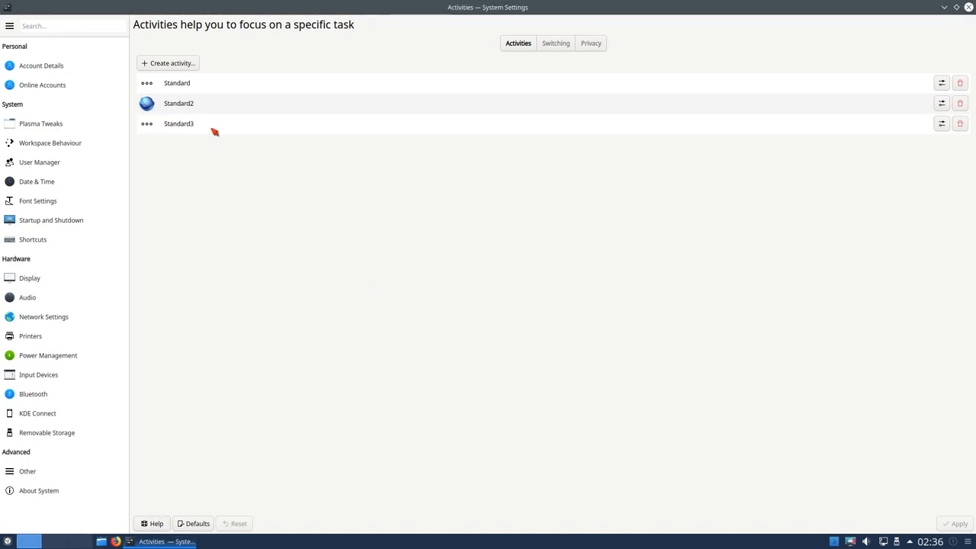
mouse_move(507, 297)
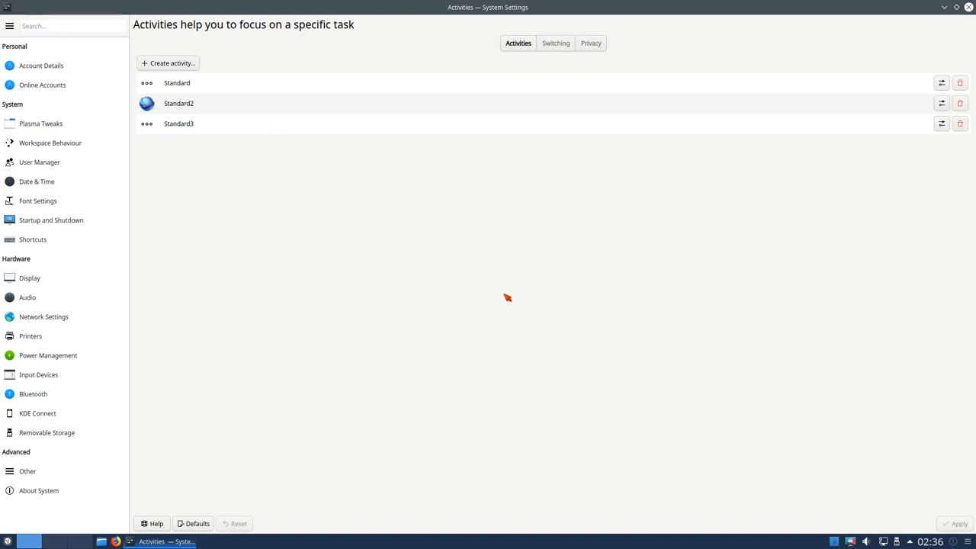
mouse_move(626, 87)
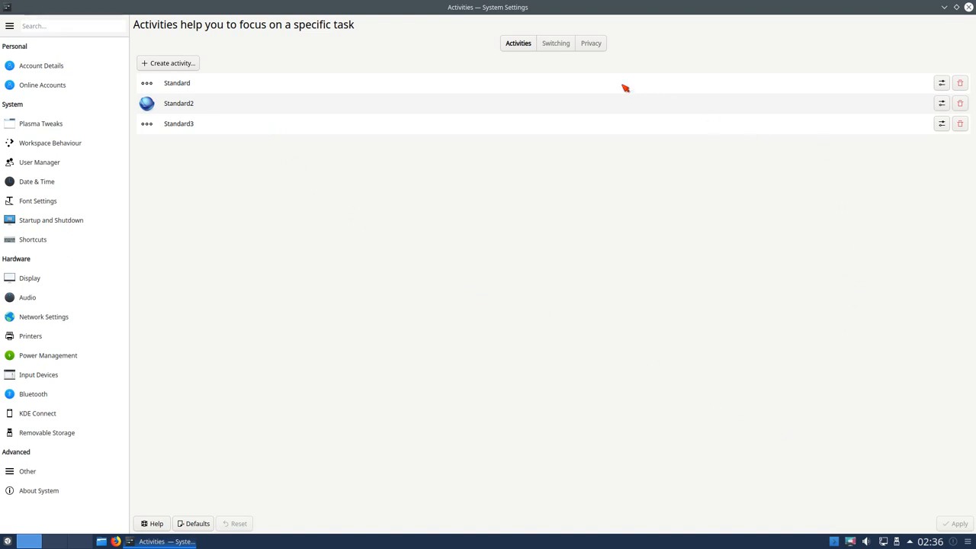
mouse_move(556, 43)
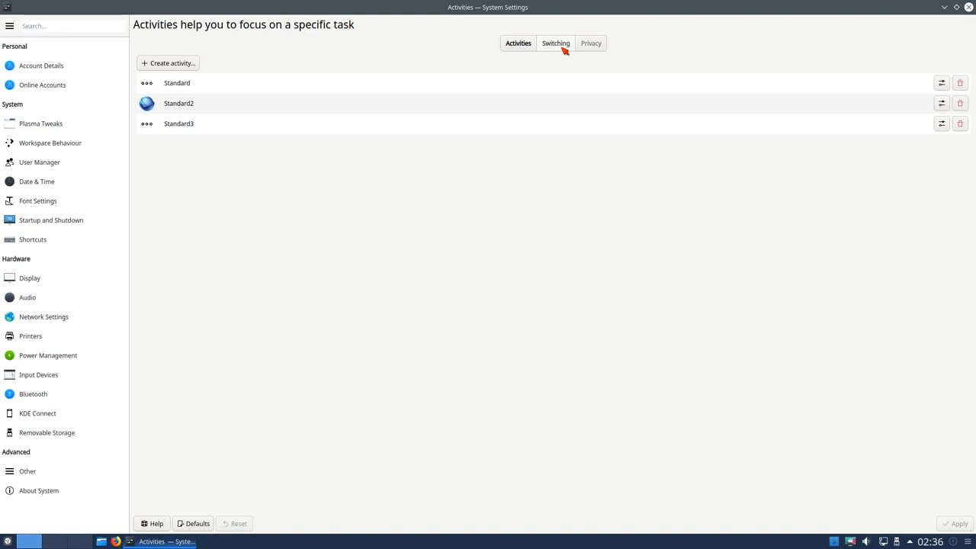
Step: Show the Switching options with the walk-through-activities shortcuts
click(555, 43)
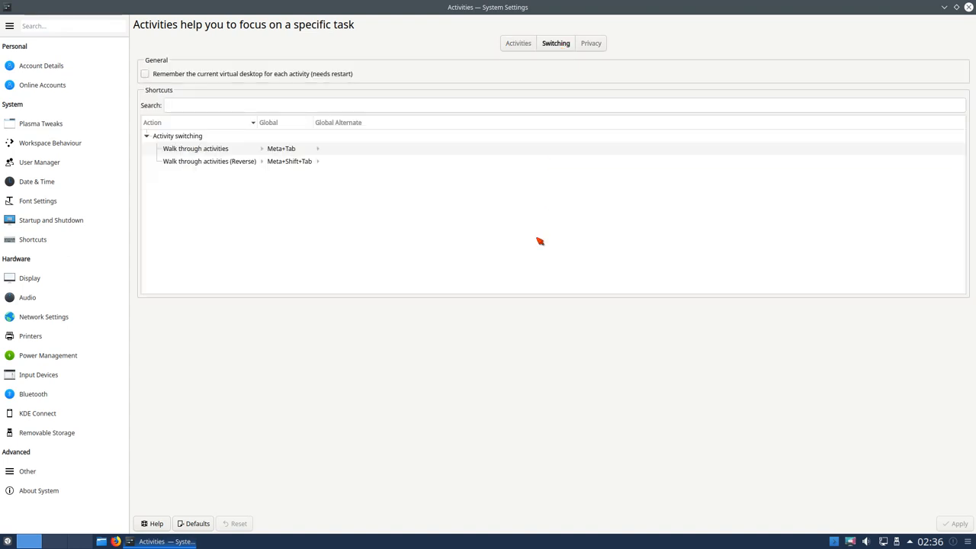
mouse_move(424, 220)
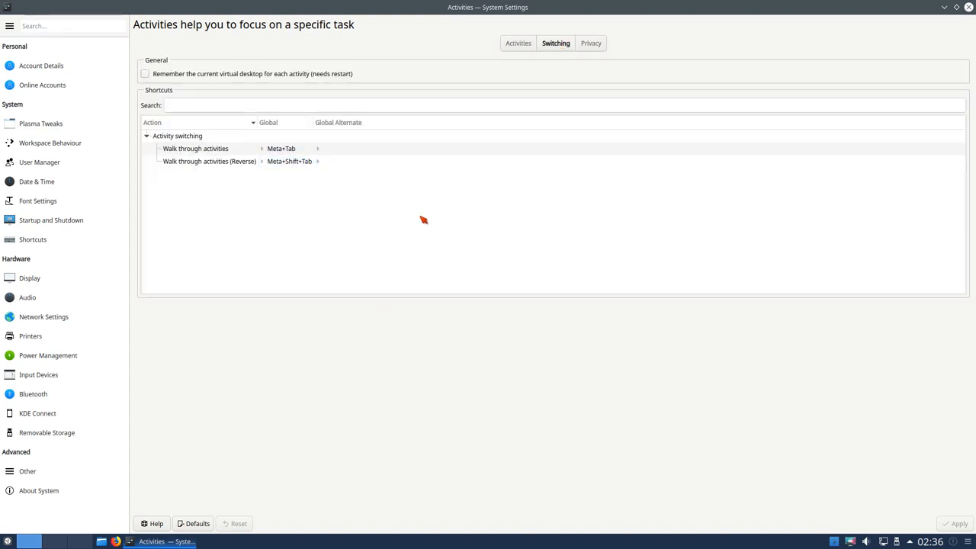
mouse_move(494, 259)
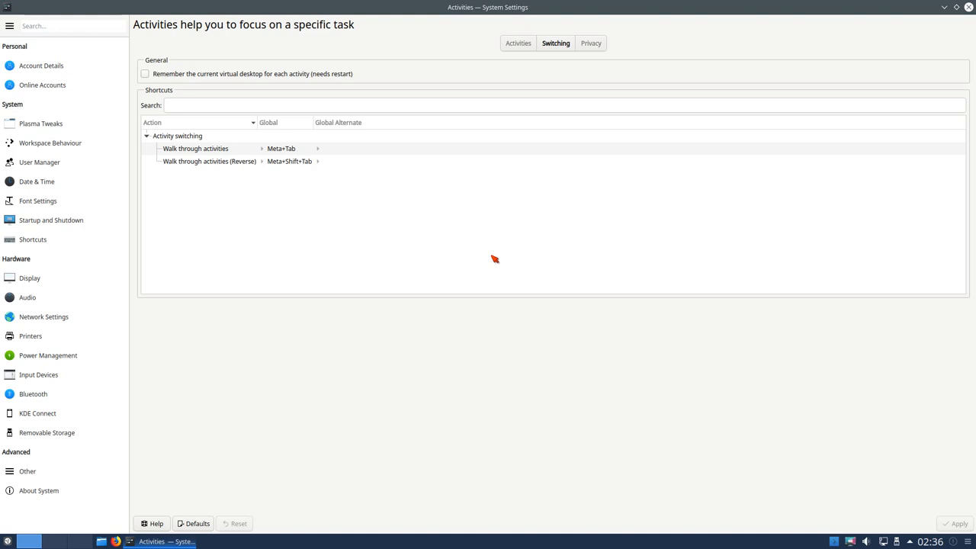
mouse_move(604, 261)
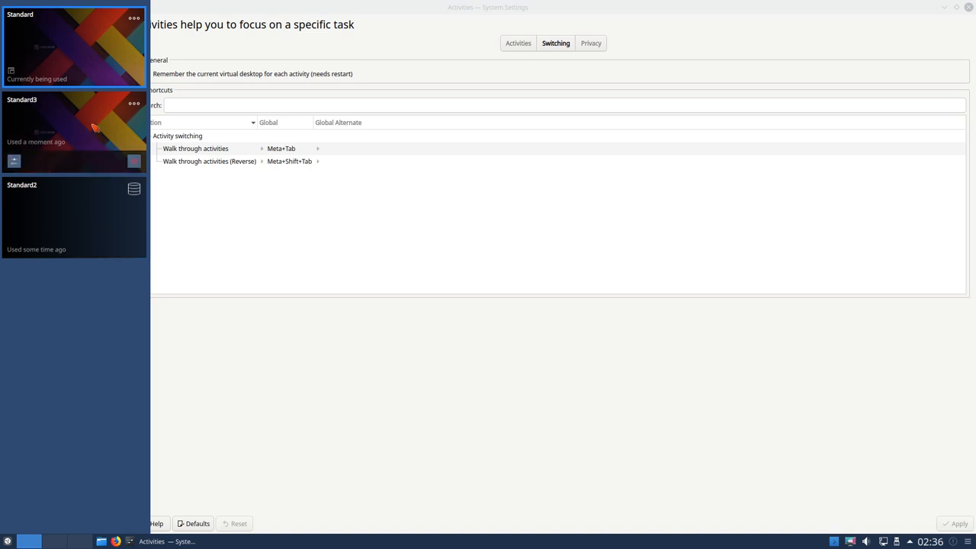
mouse_move(85, 119)
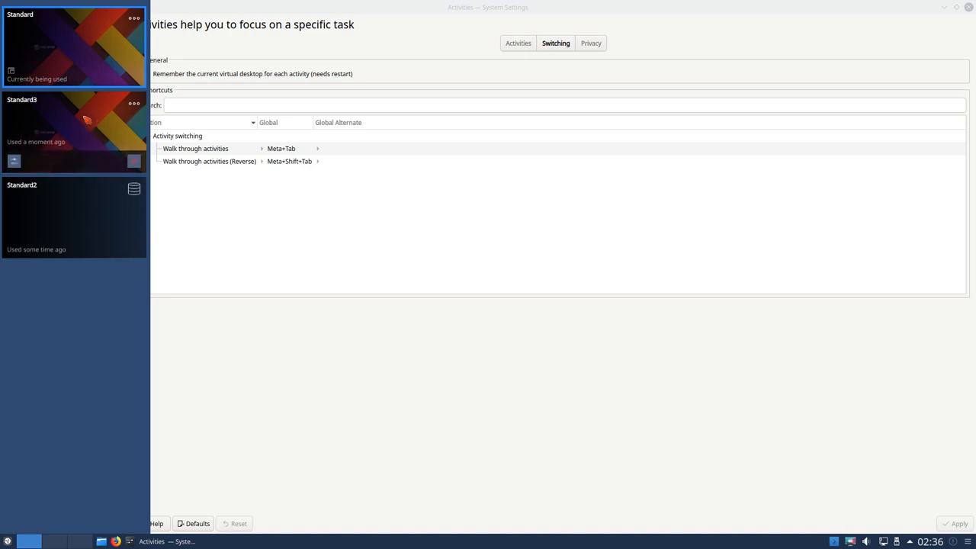
Step: Switch to a new activity and give its desktop the red hexagon nebula wallpaper
click(73, 217)
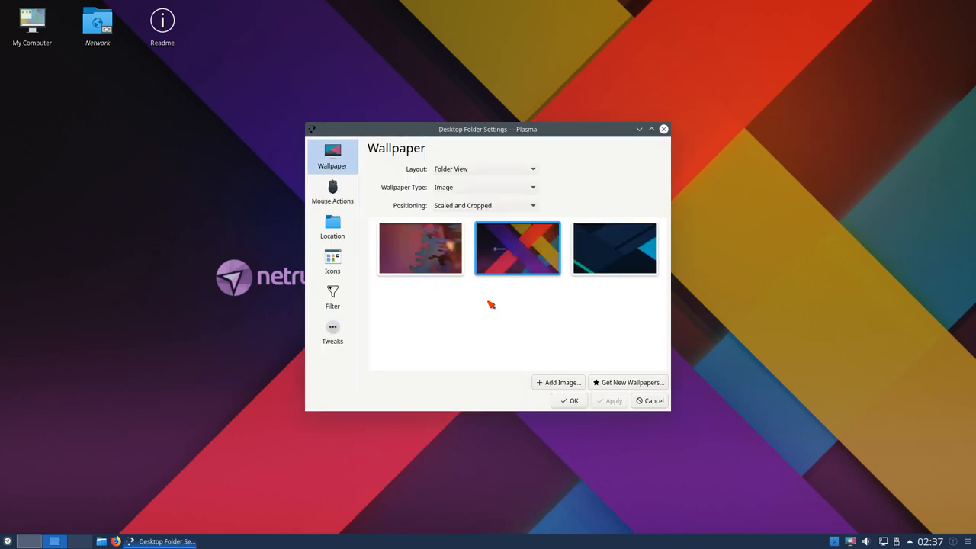
click(421, 247)
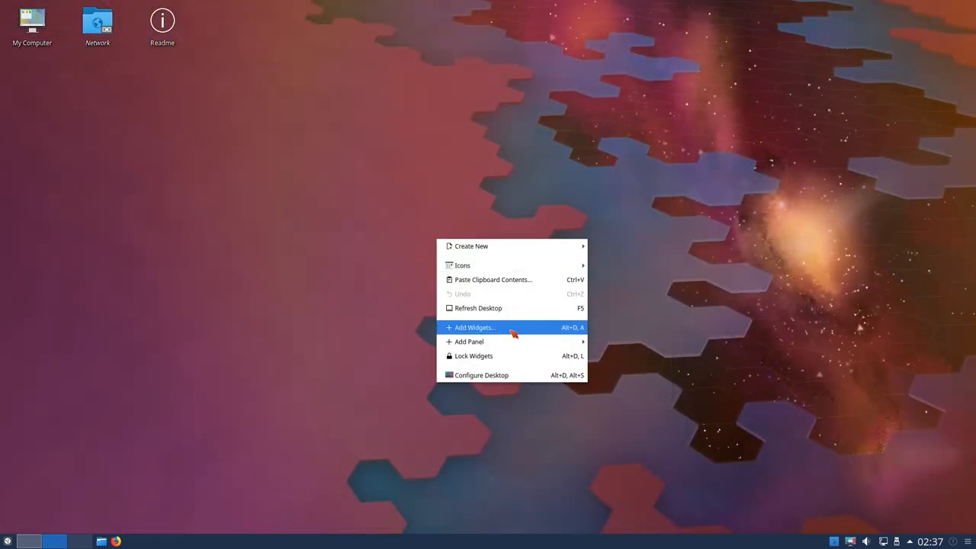
click(473, 326)
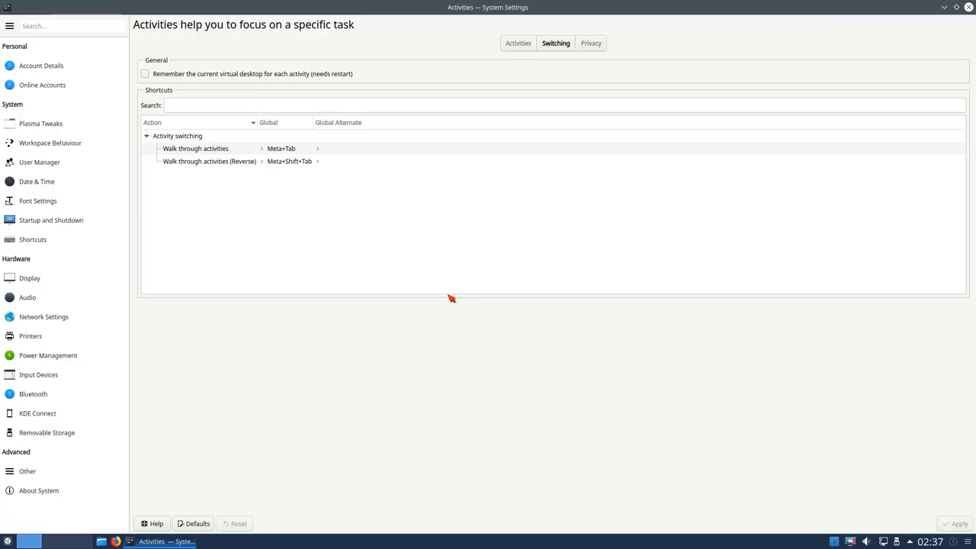
Step: Switch to another activity and bring up its desktop configuration
click(944, 6)
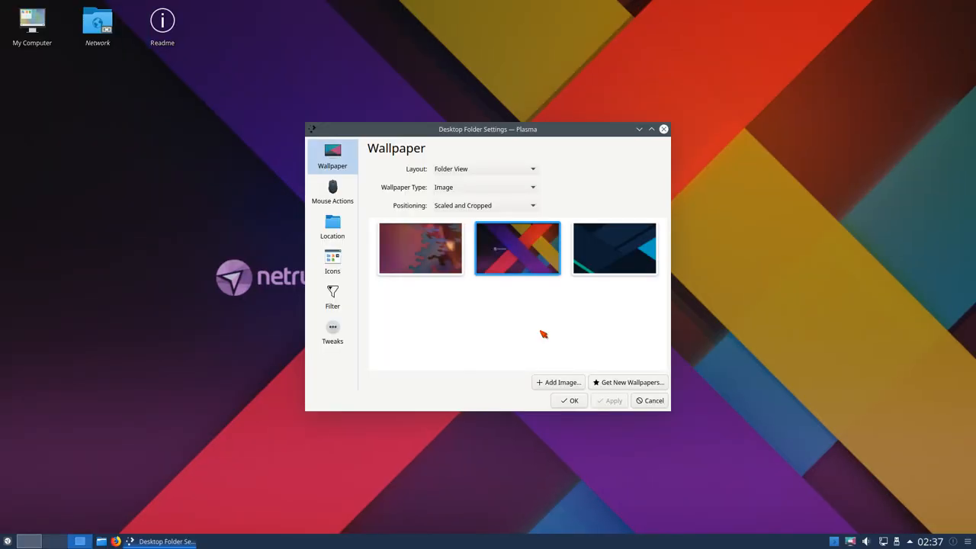
click(614, 247)
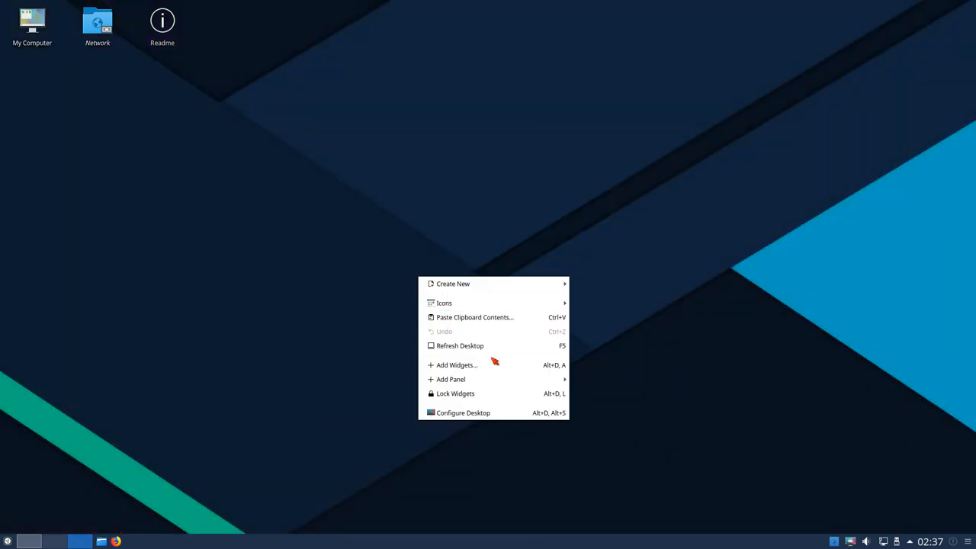
Step: Add a Binary Clock widget from the widget browser to the centre of the desktop
click(456, 364)
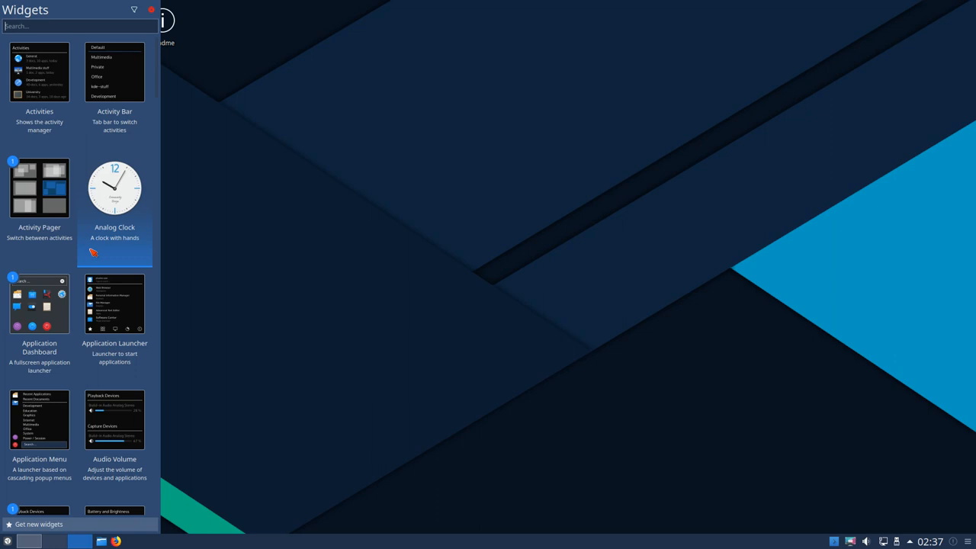
text(bina)
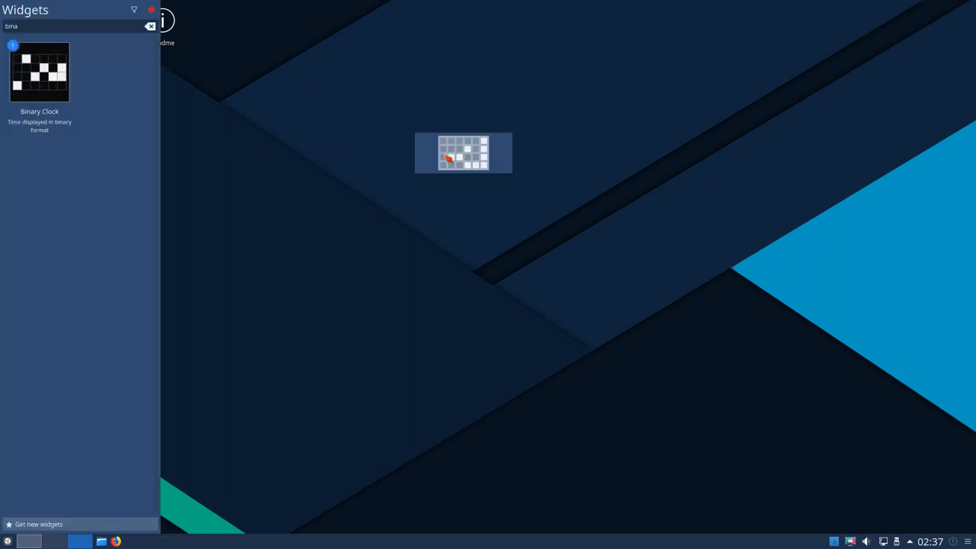
click(151, 9)
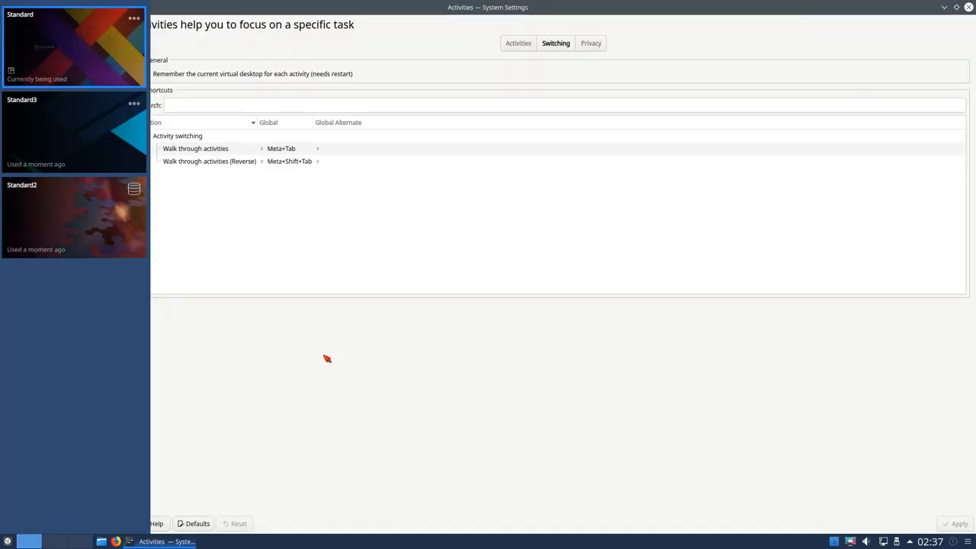
Step: Visit the Standard2 activity, then return to the Standard desktop
click(73, 217)
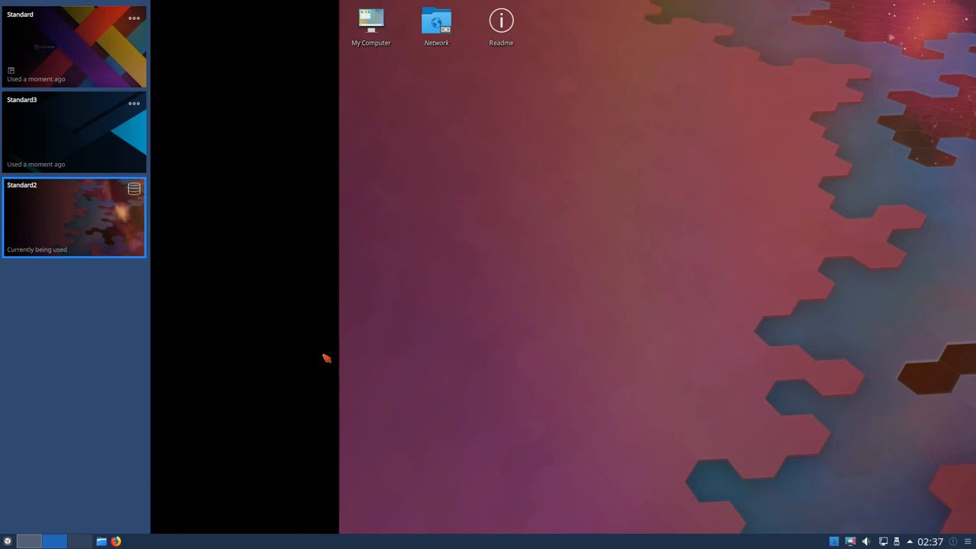
click(74, 131)
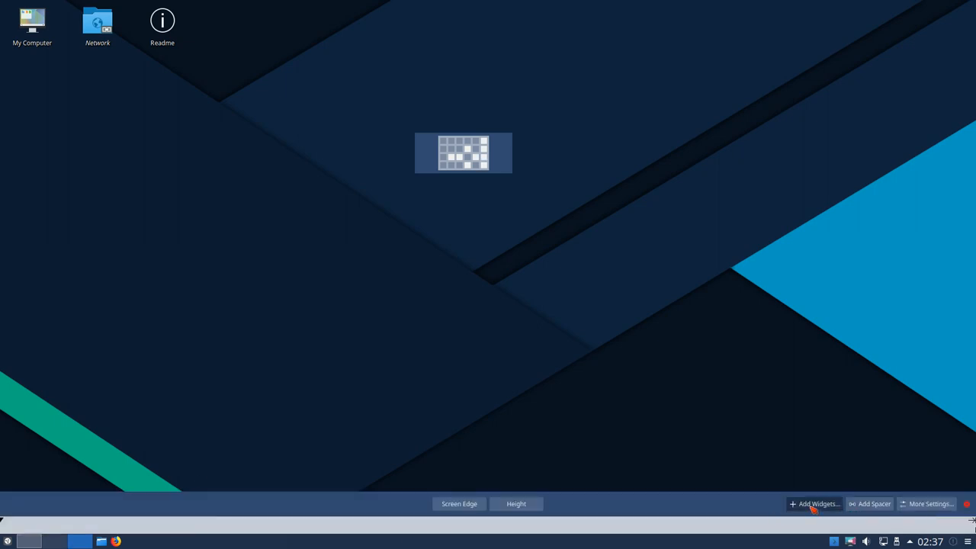
Step: Add the Activity Pager widget from the panel's widget browser to the taskbar
click(814, 504)
text(activi)
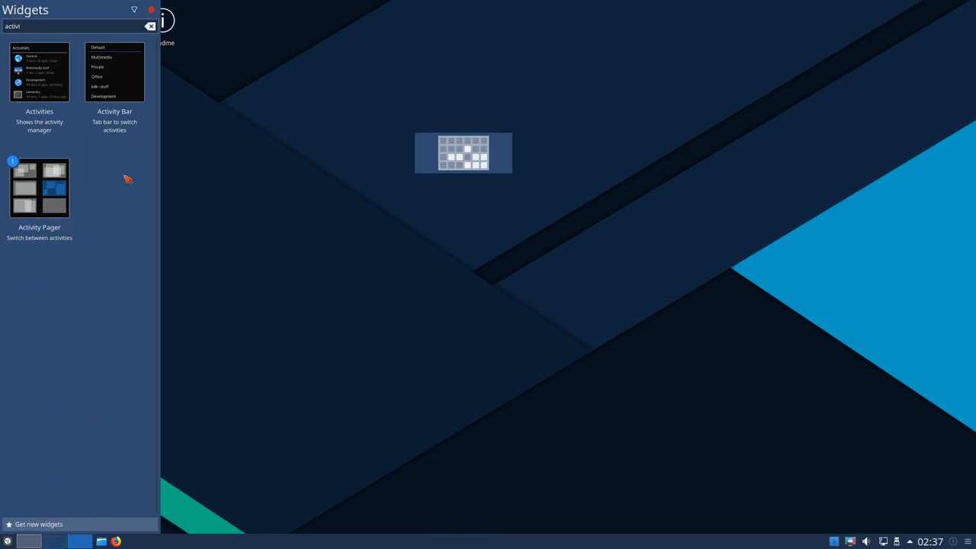
click(151, 9)
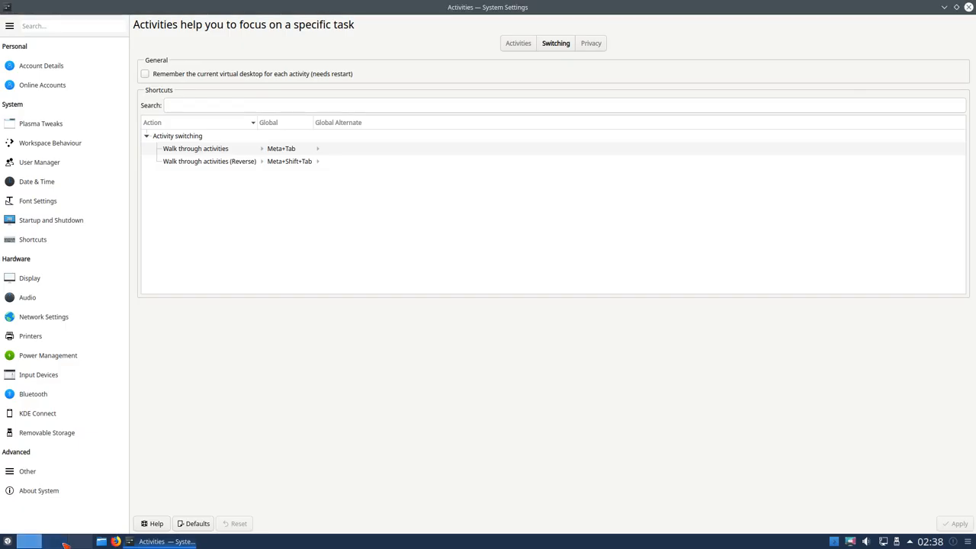
Step: In Activity Pager Settings try name and number labels, then choose No text
right_click(28, 542)
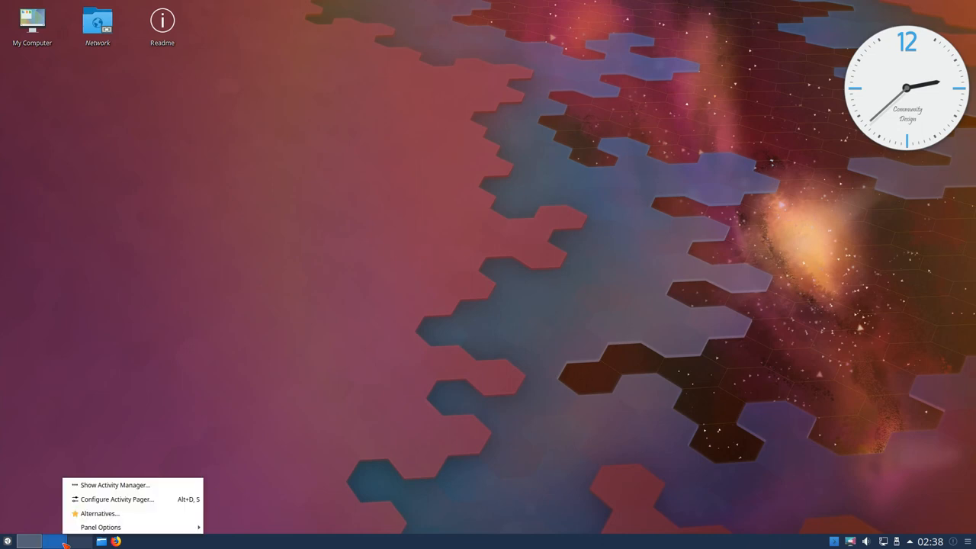
click(116, 499)
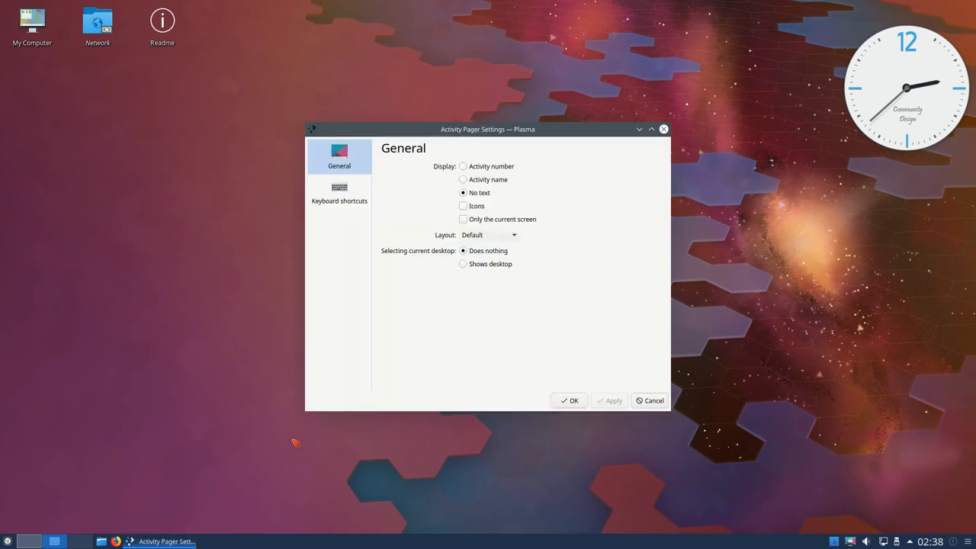
mouse_move(525, 219)
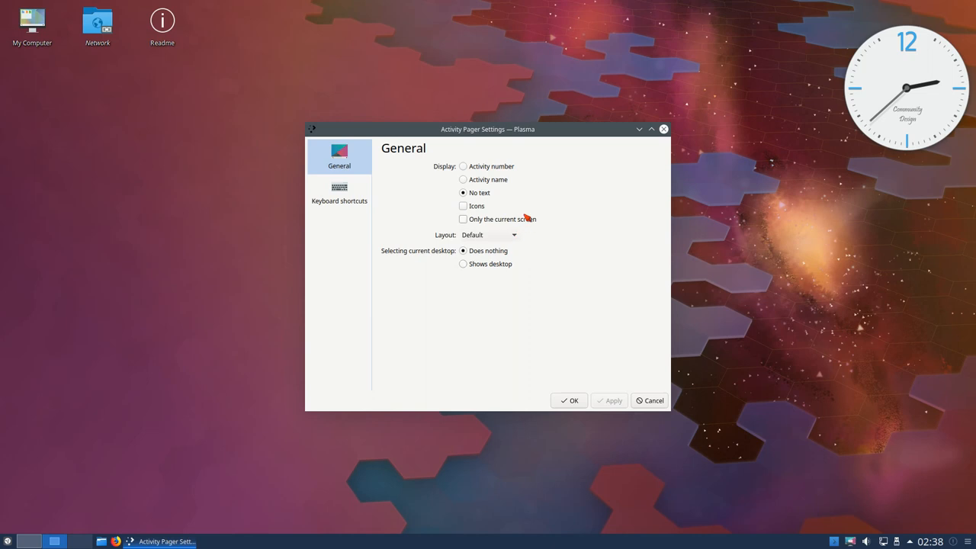
mouse_move(505, 182)
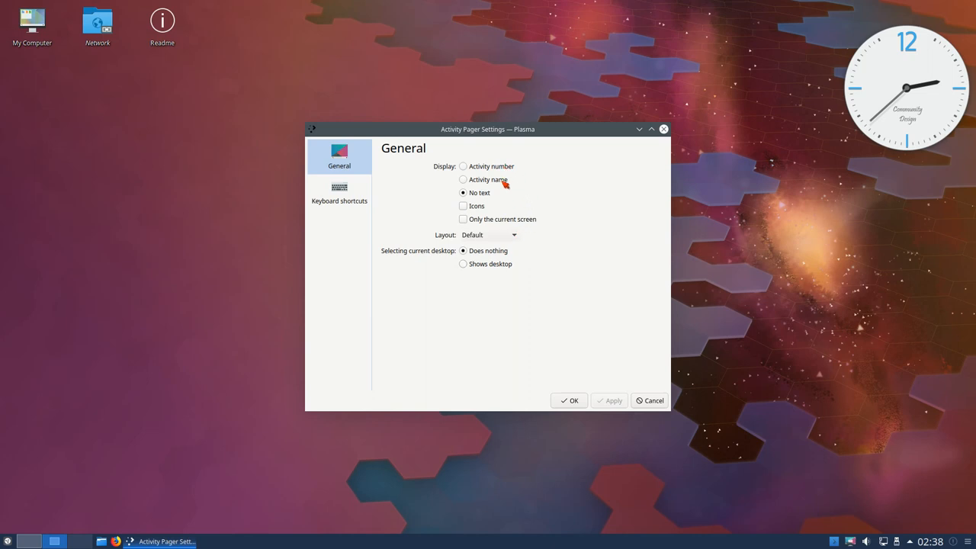
click(463, 180)
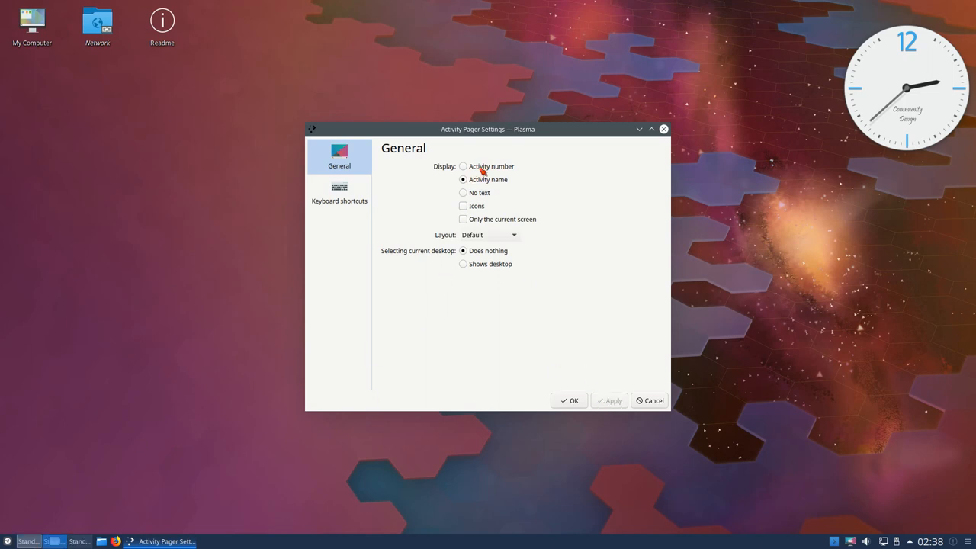
click(464, 166)
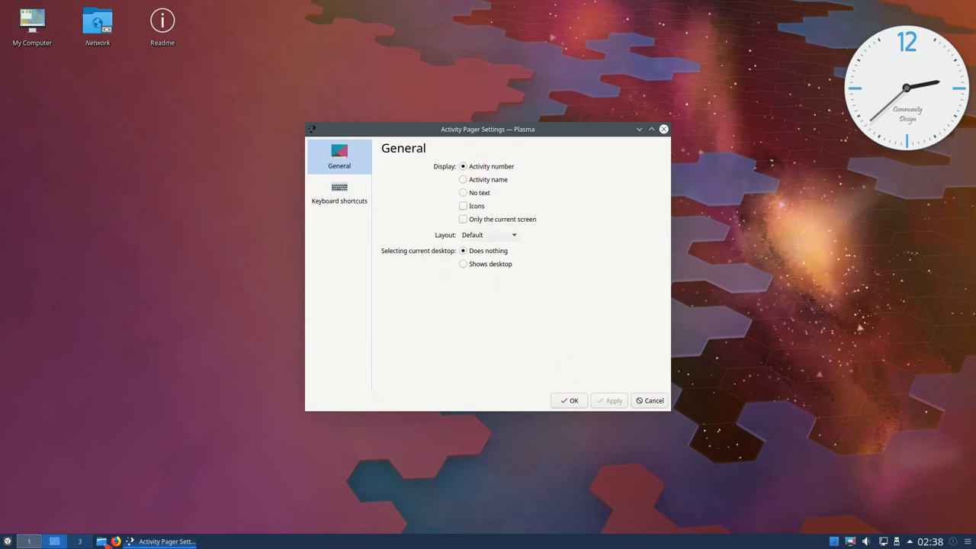
click(464, 193)
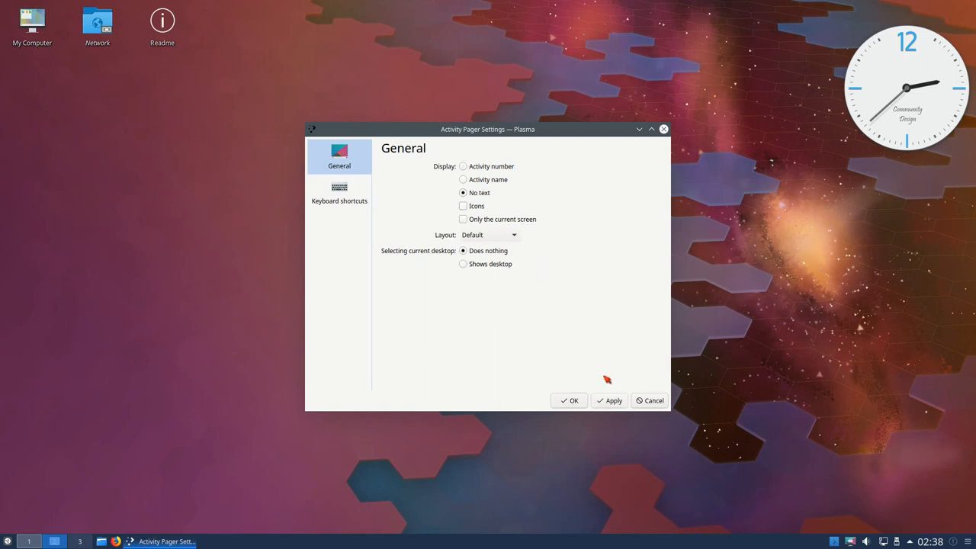
Step: Apply activity icons in the pager, then remove them again and apply
click(464, 206)
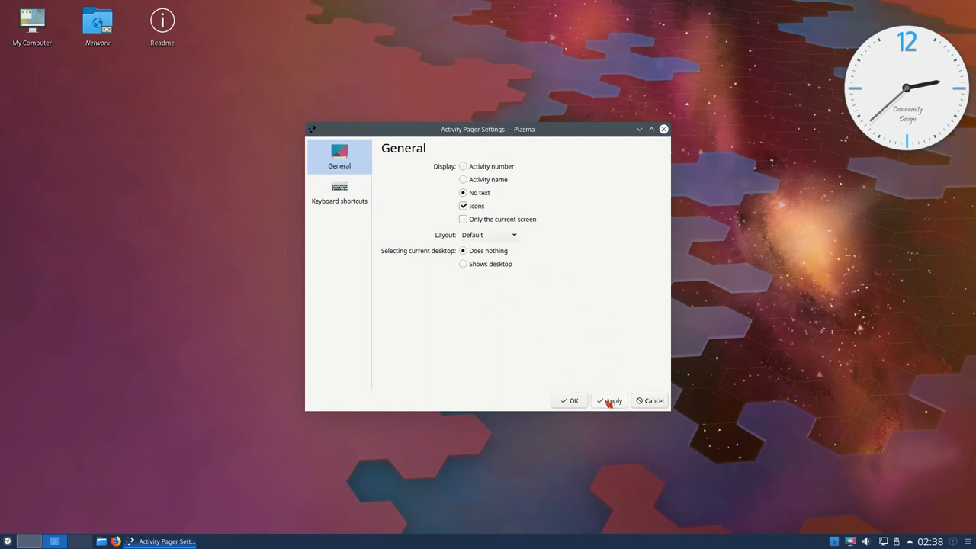
click(610, 400)
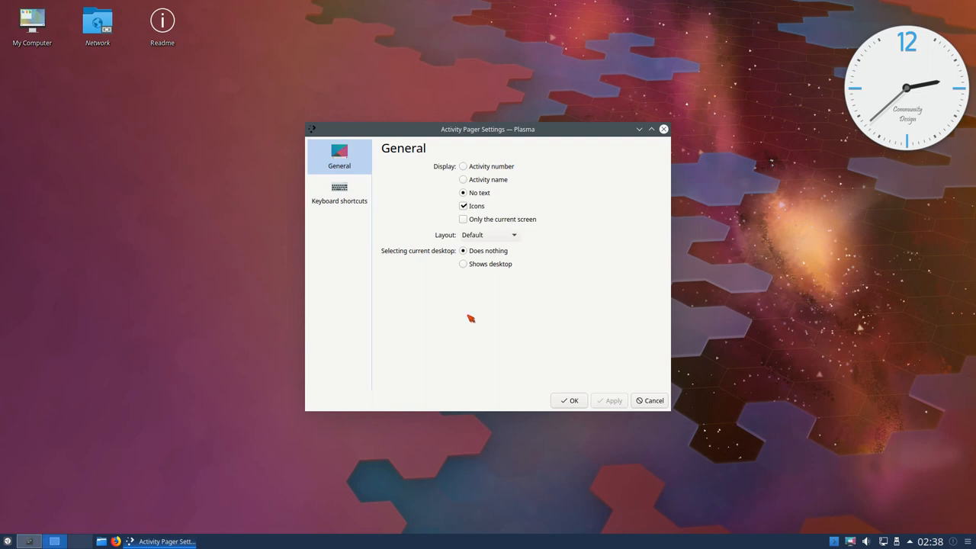
click(464, 206)
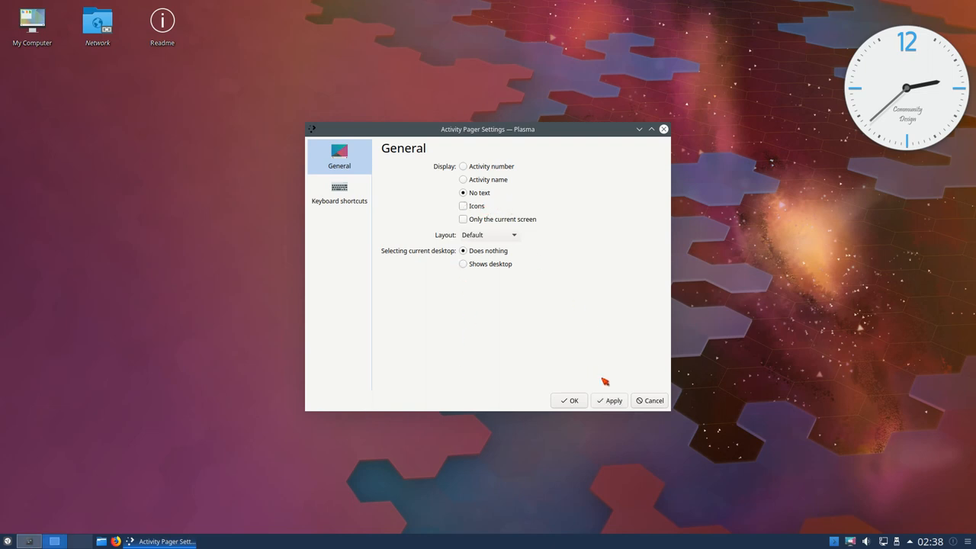
click(610, 400)
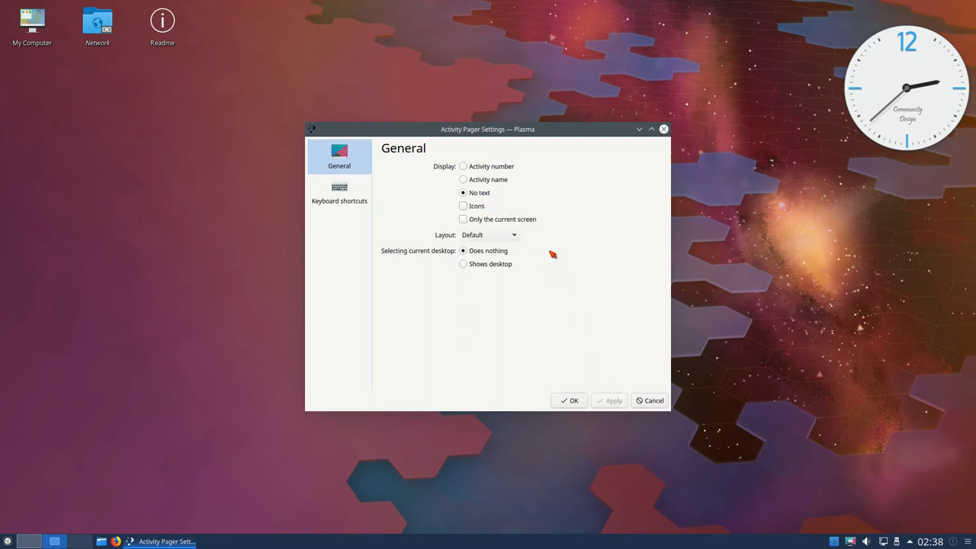
mouse_move(578, 358)
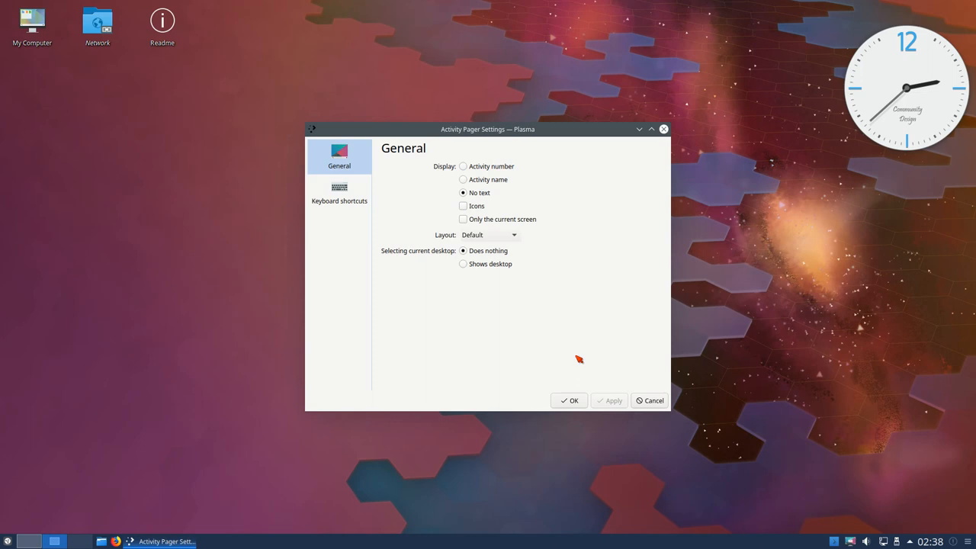
mouse_move(555, 304)
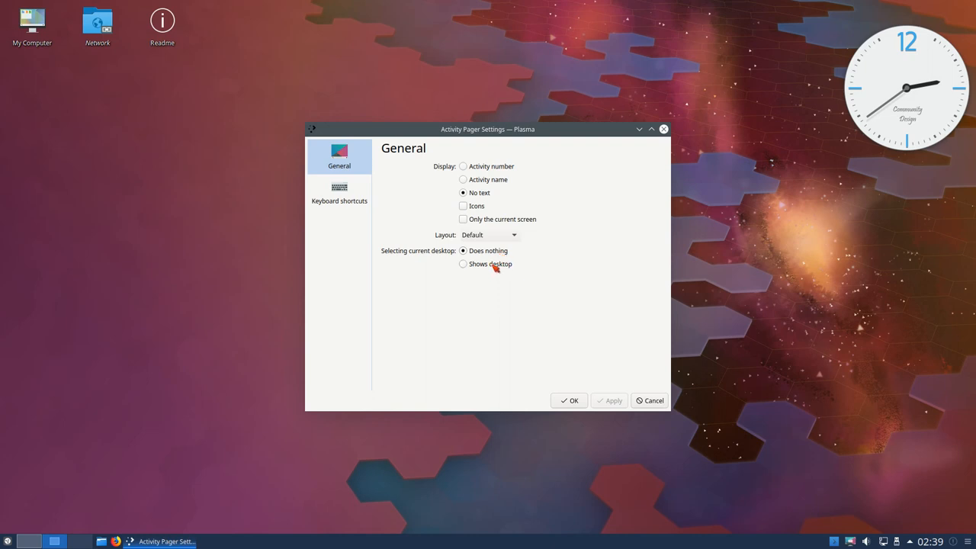
Step: Test Shows desktop on selecting the current activity, revert to Does nothing and confirm with OK
click(463, 264)
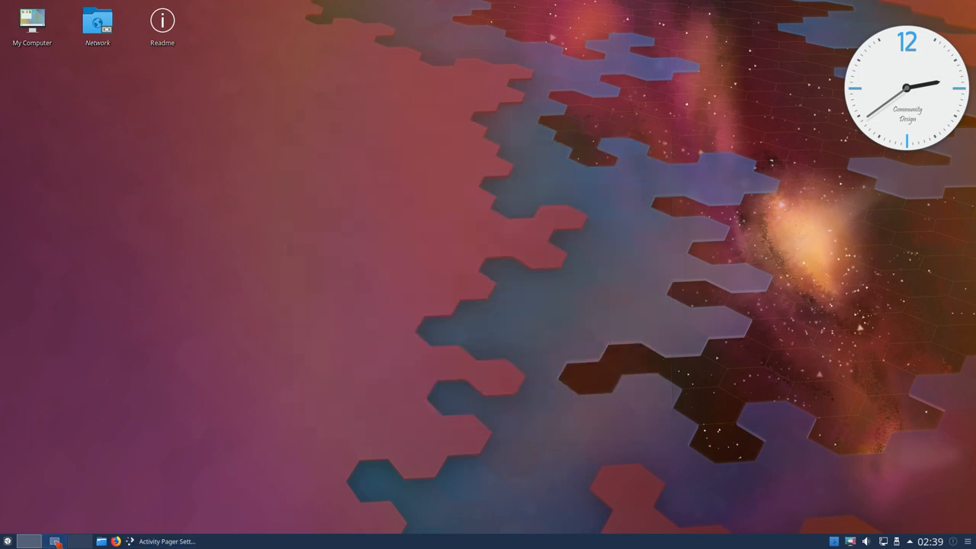
click(166, 541)
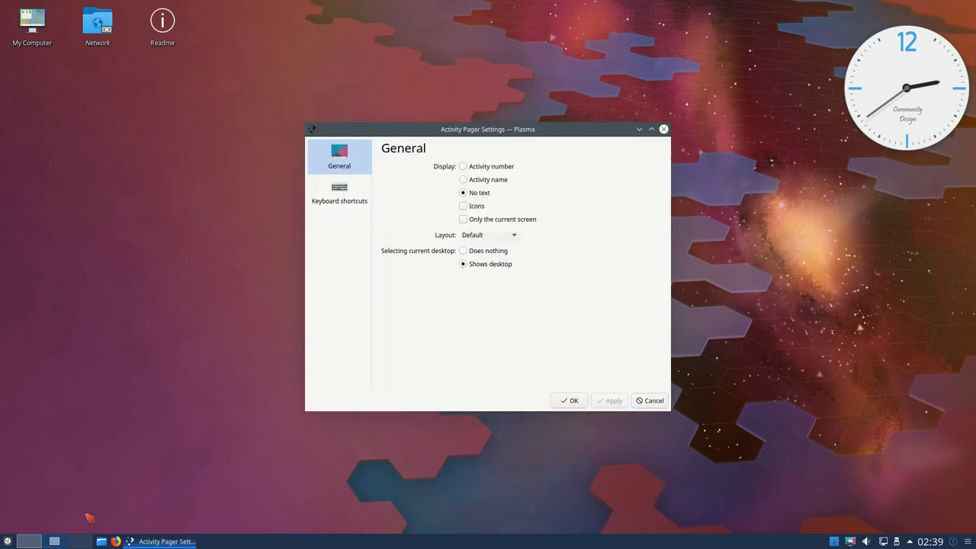
click(464, 250)
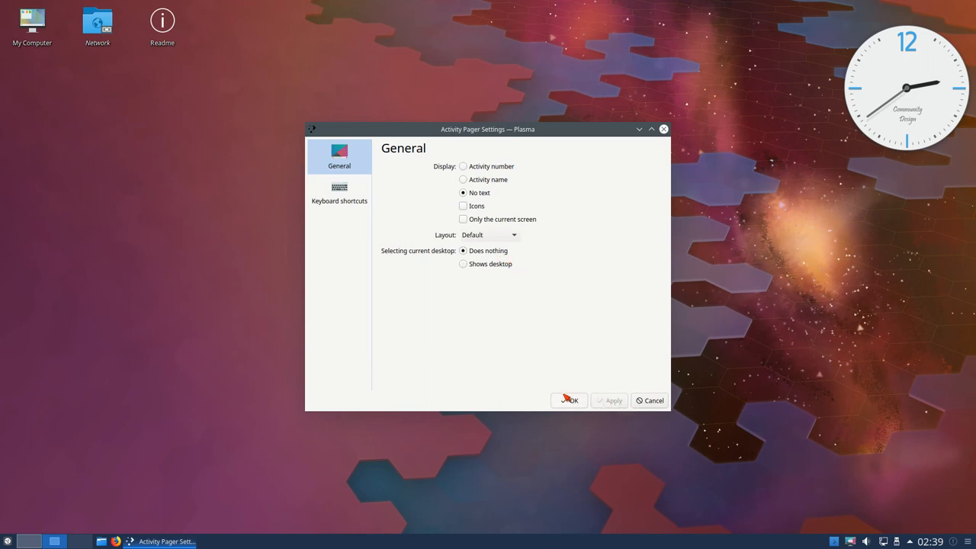
click(568, 399)
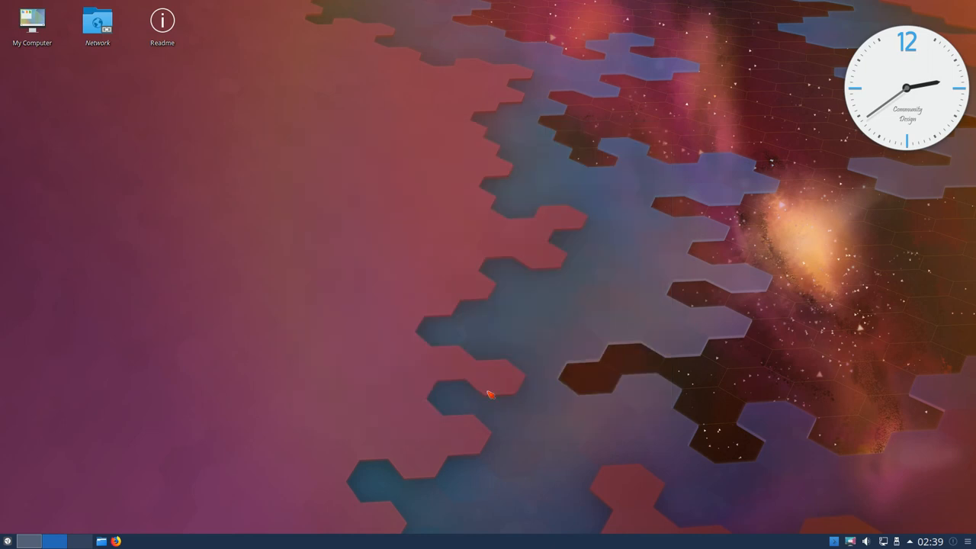